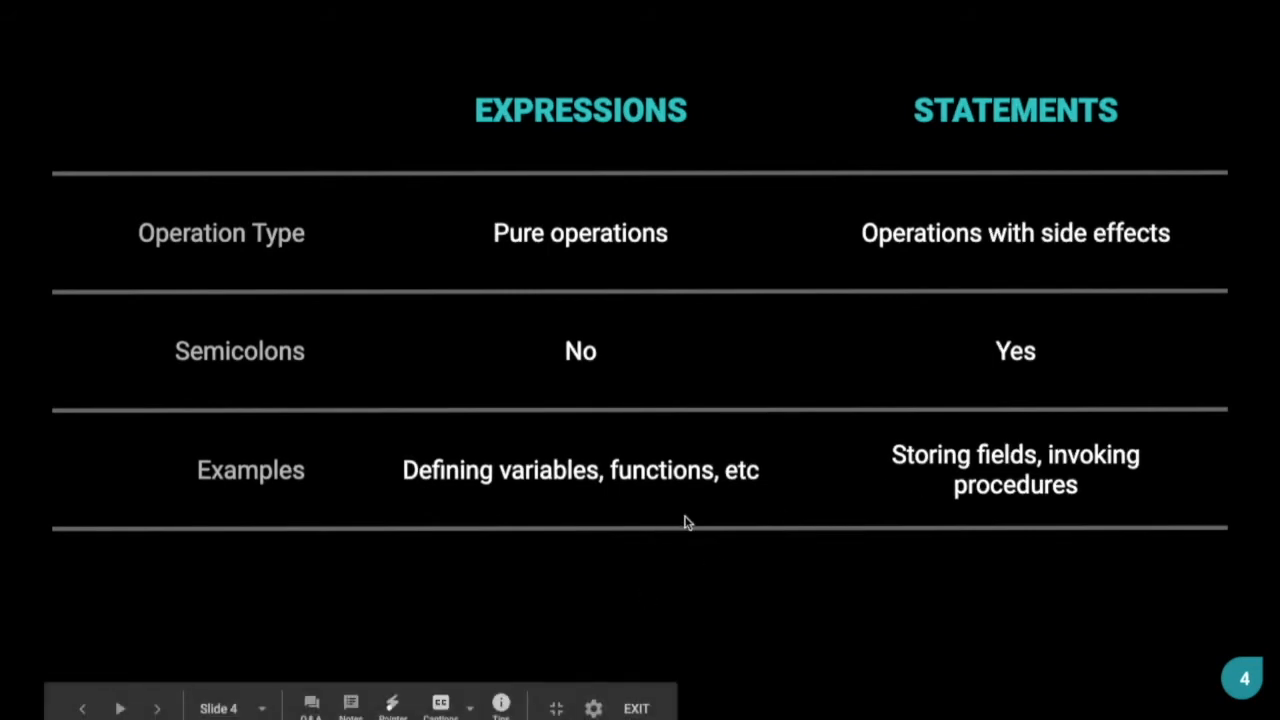
pyautogui.moveTo(930, 512)
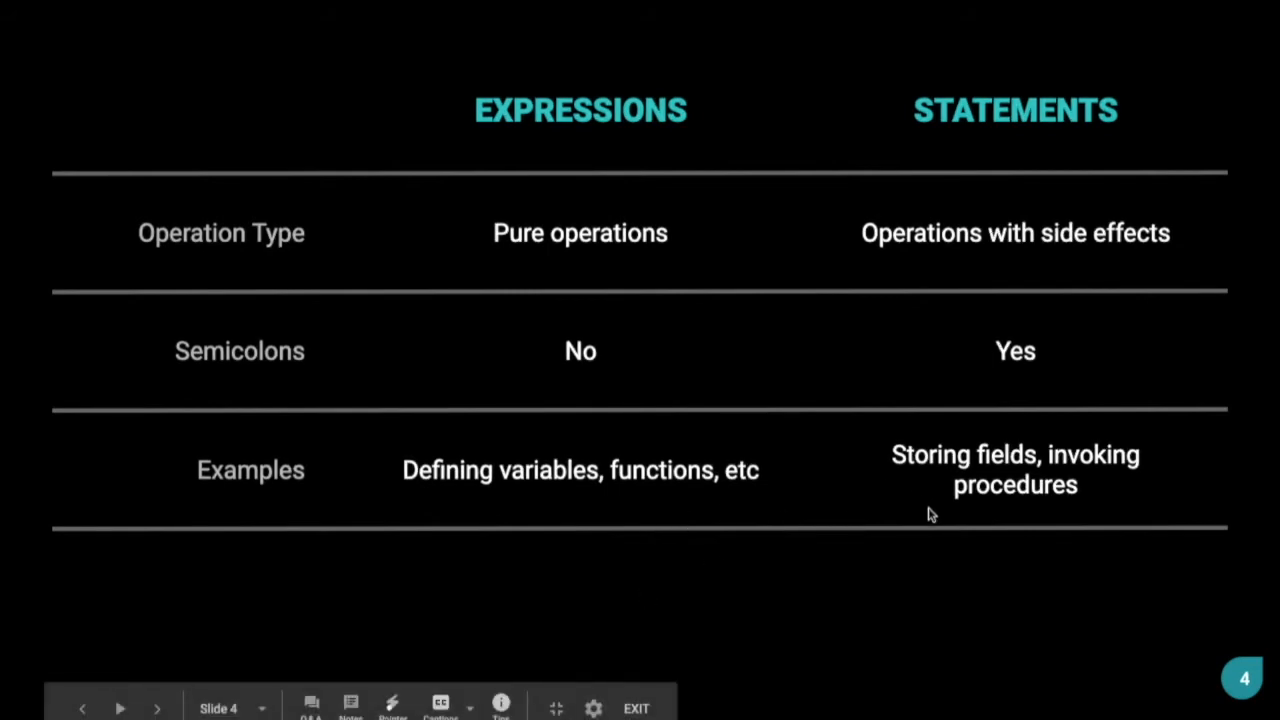